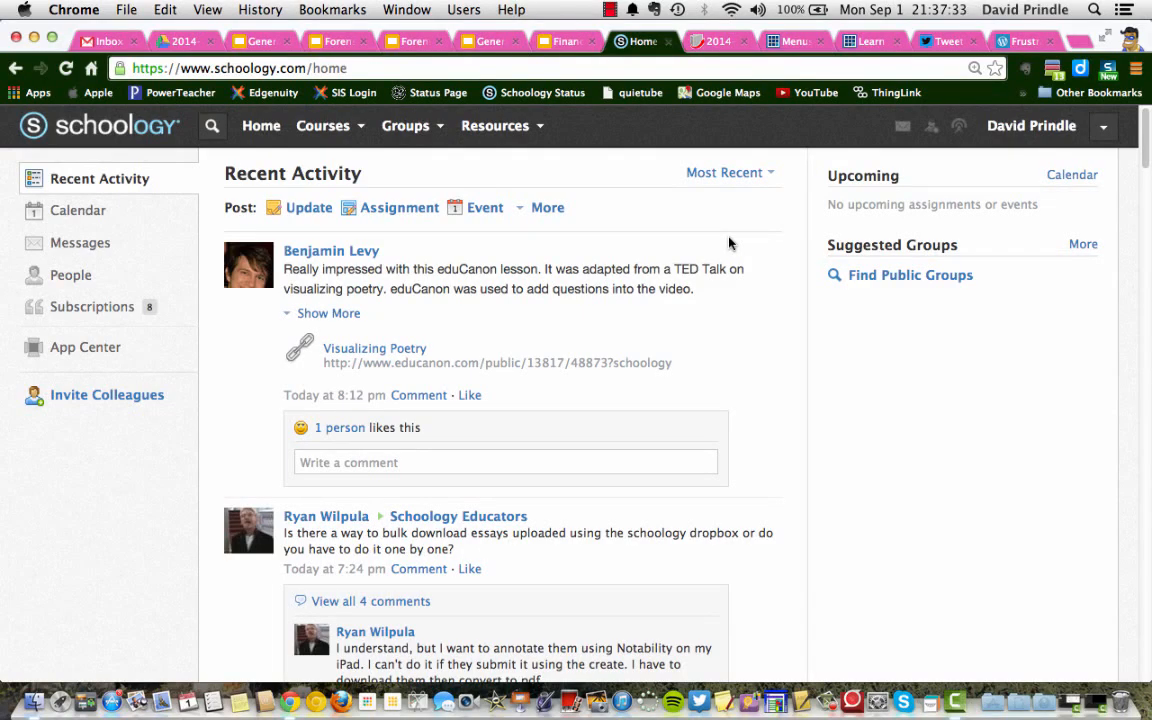
mouse_move(1037, 195)
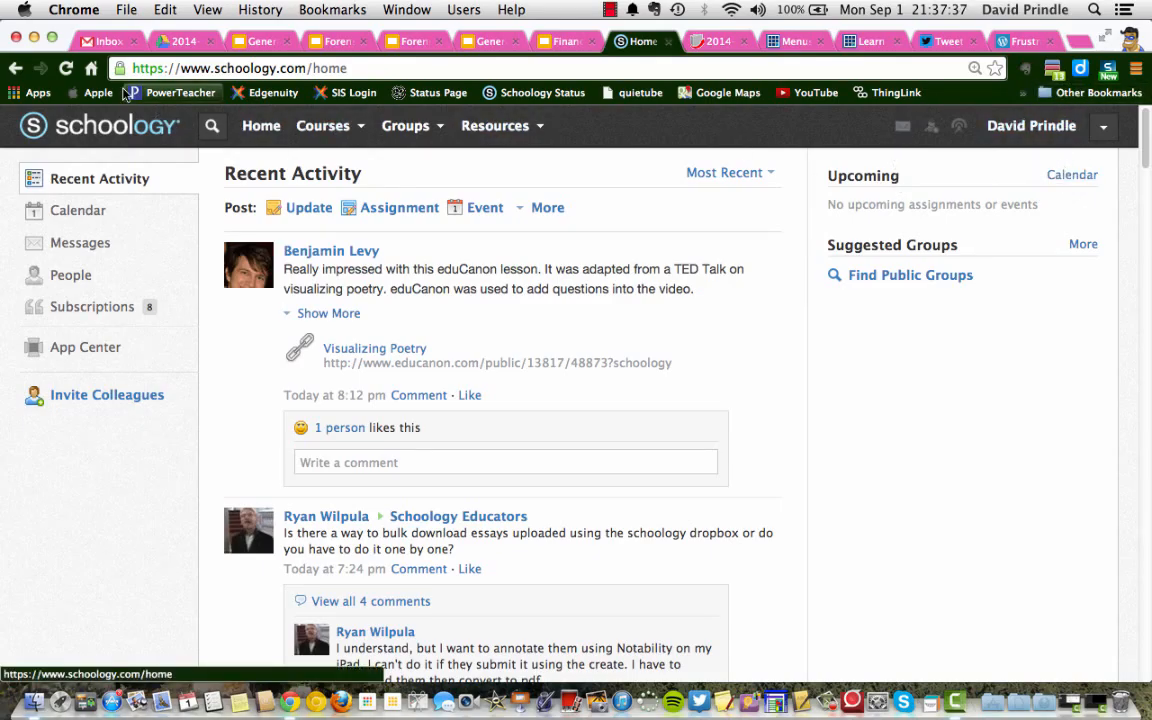
Switch to the Gmail inbox tab in Chrome.
click(107, 41)
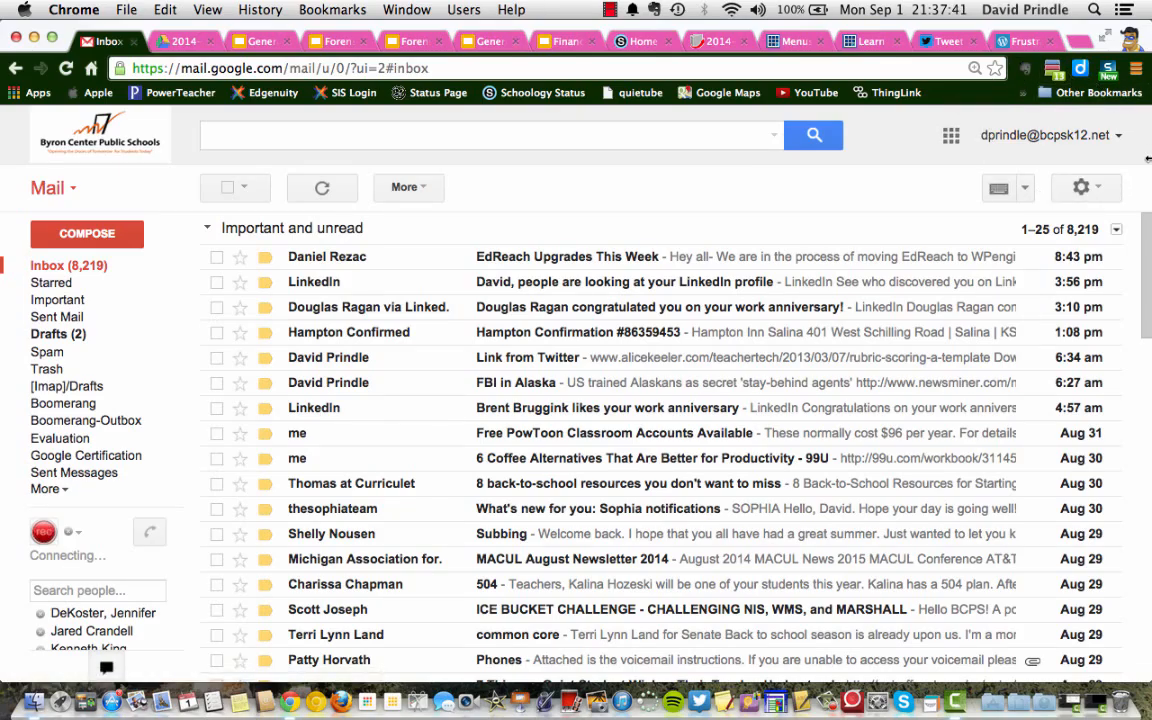
mouse_move(1103, 113)
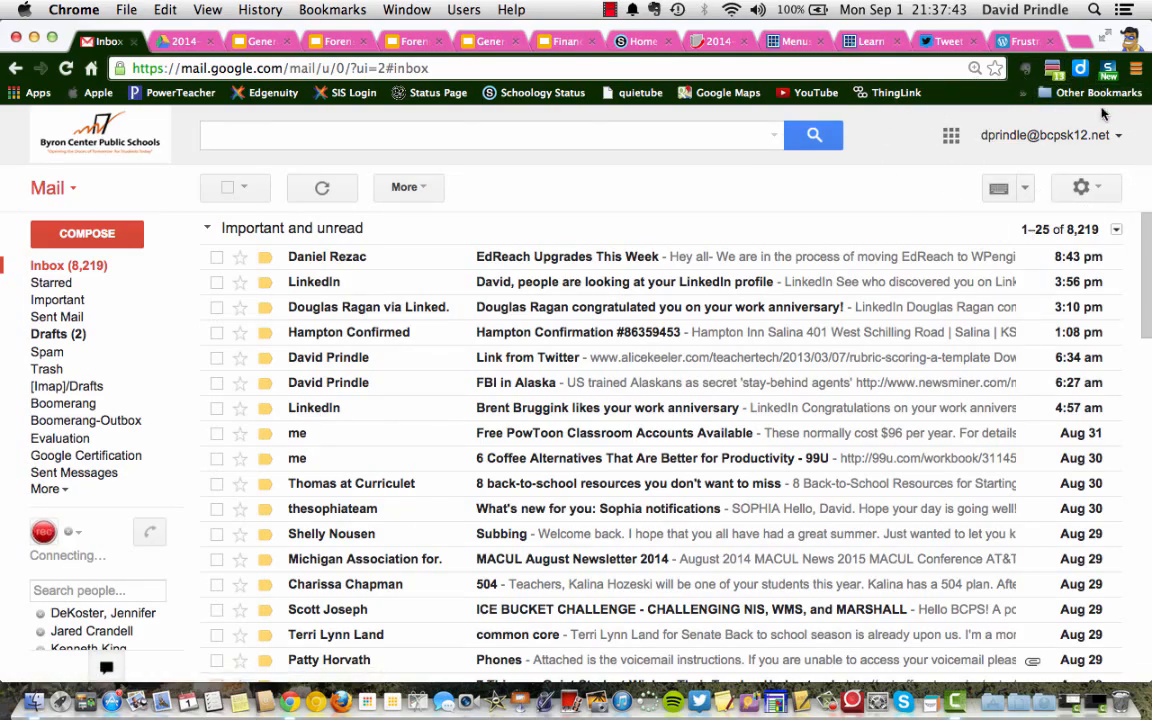
mouse_move(1053, 163)
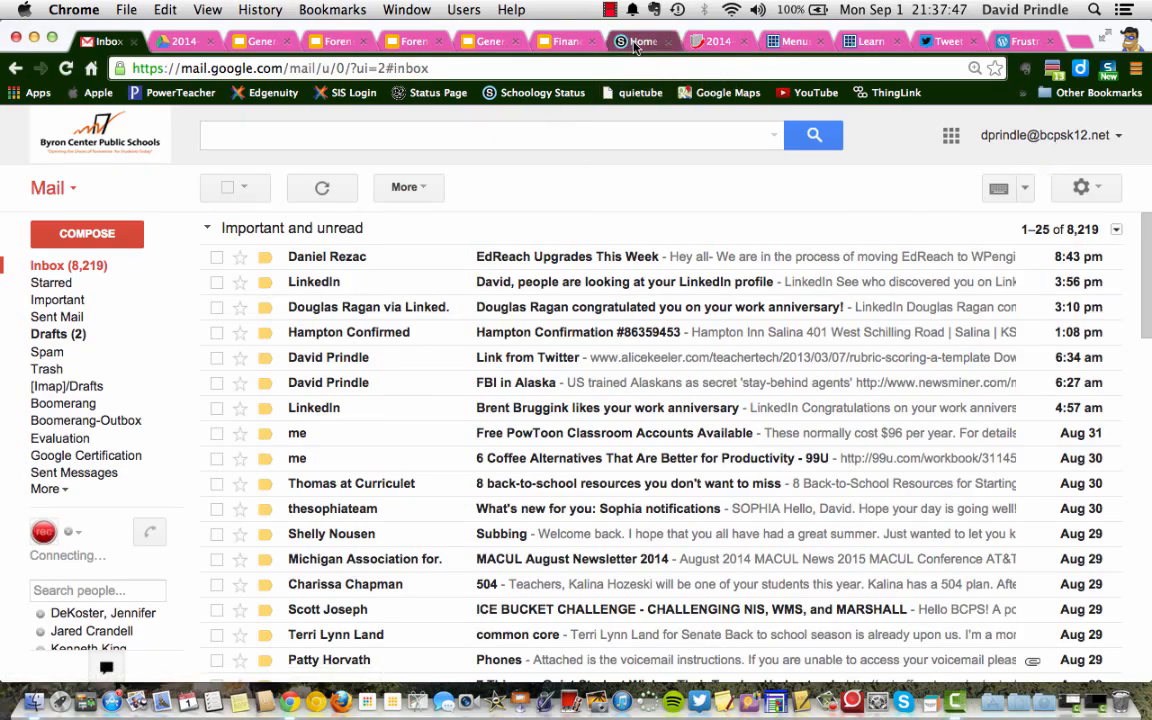
From the Schoology home tab, choose Resources > Apps to reach My Resource Apps.
click(641, 41)
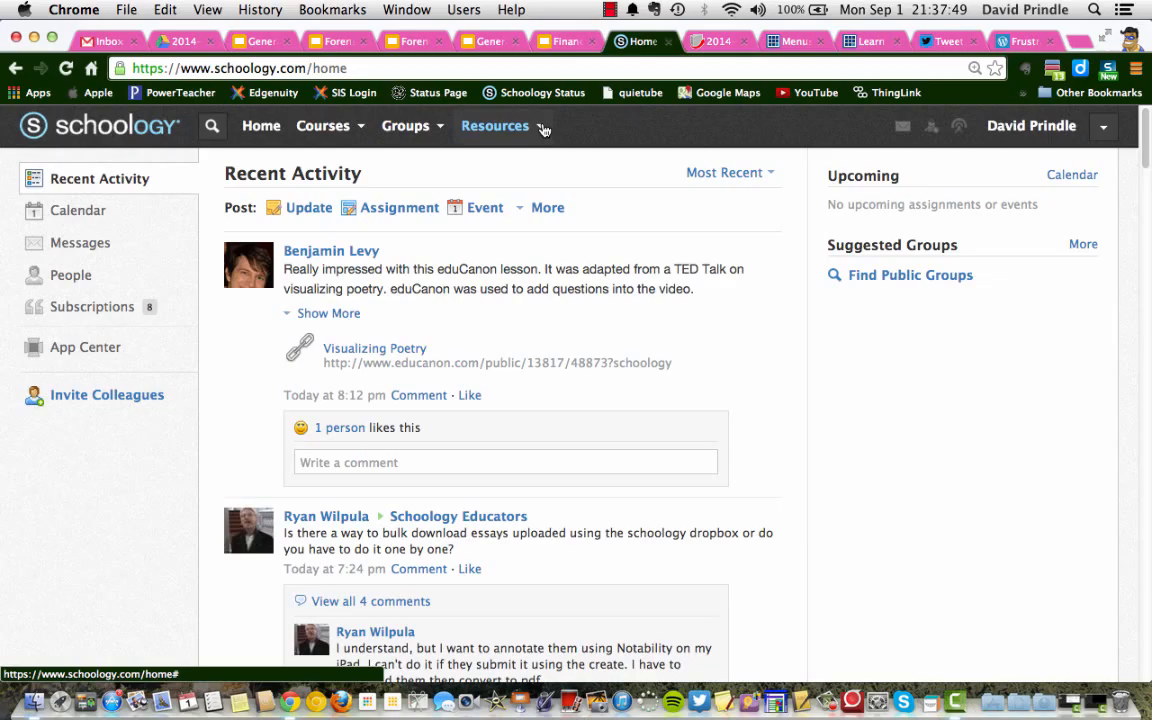
click(495, 125)
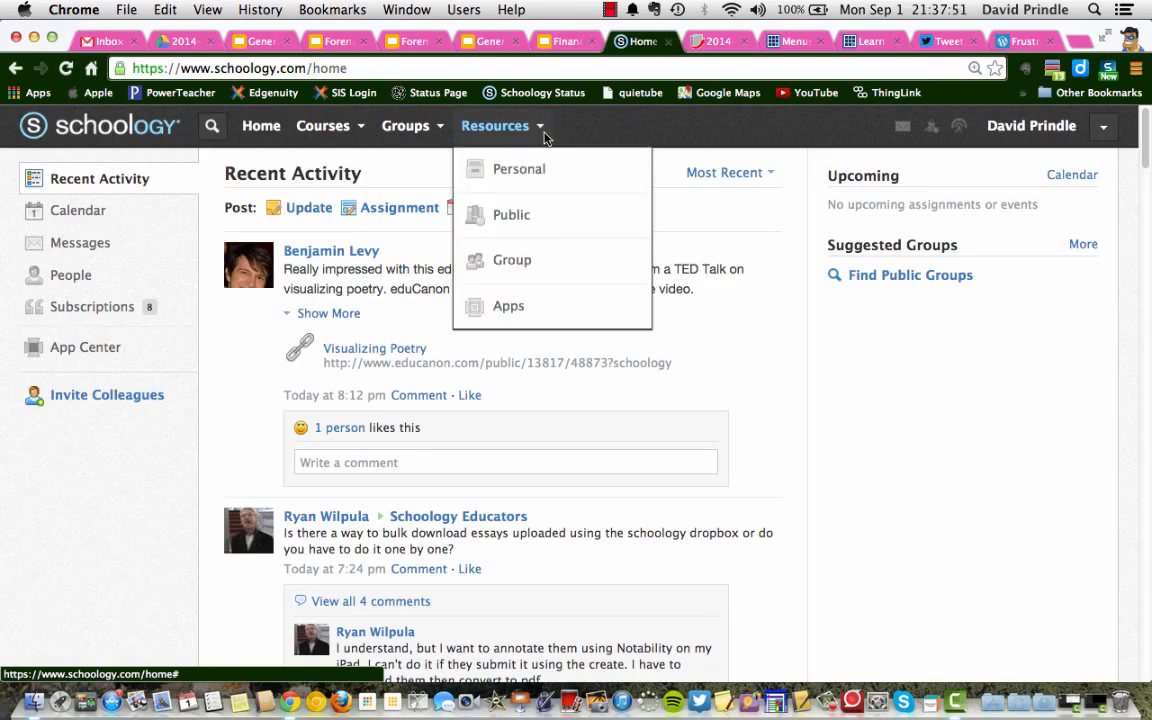
click(508, 306)
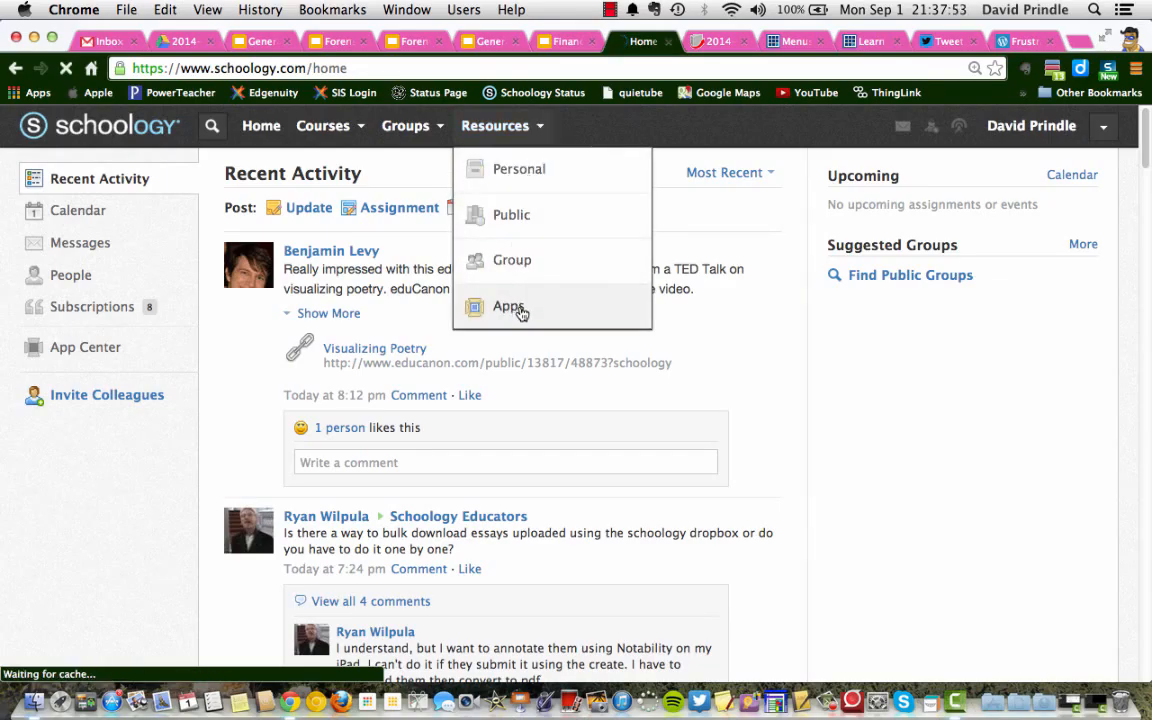
click(508, 306)
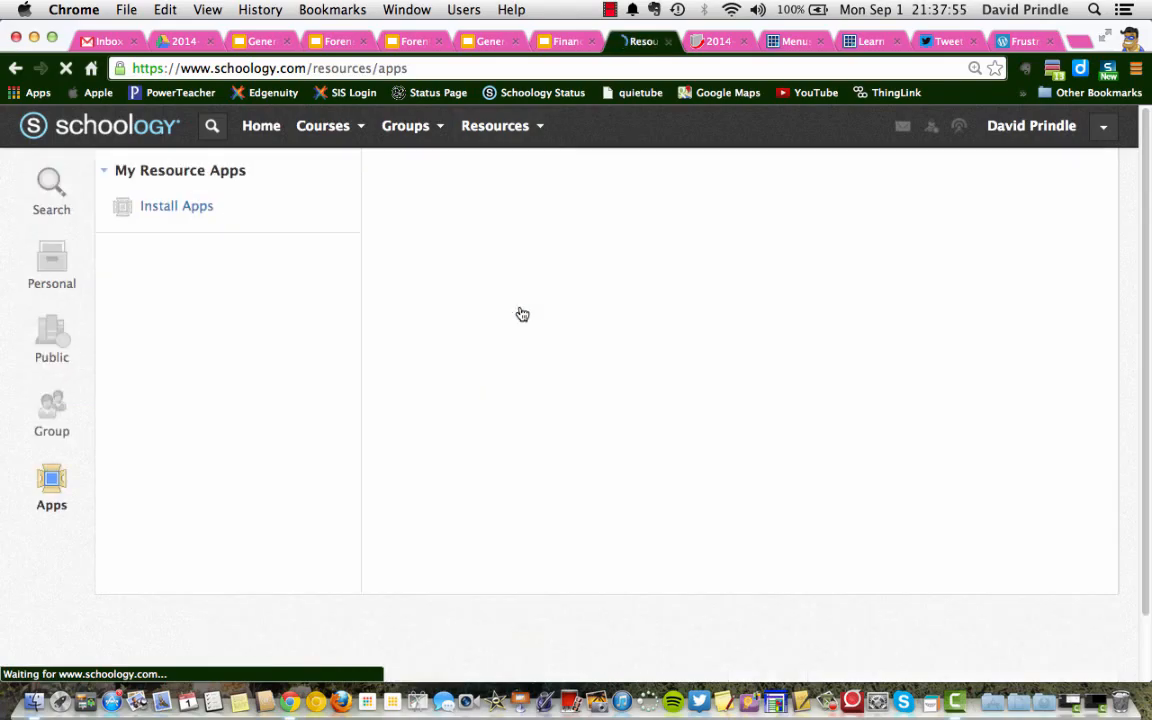
Select Google Drive in Install Apps and install it.
click(176, 206)
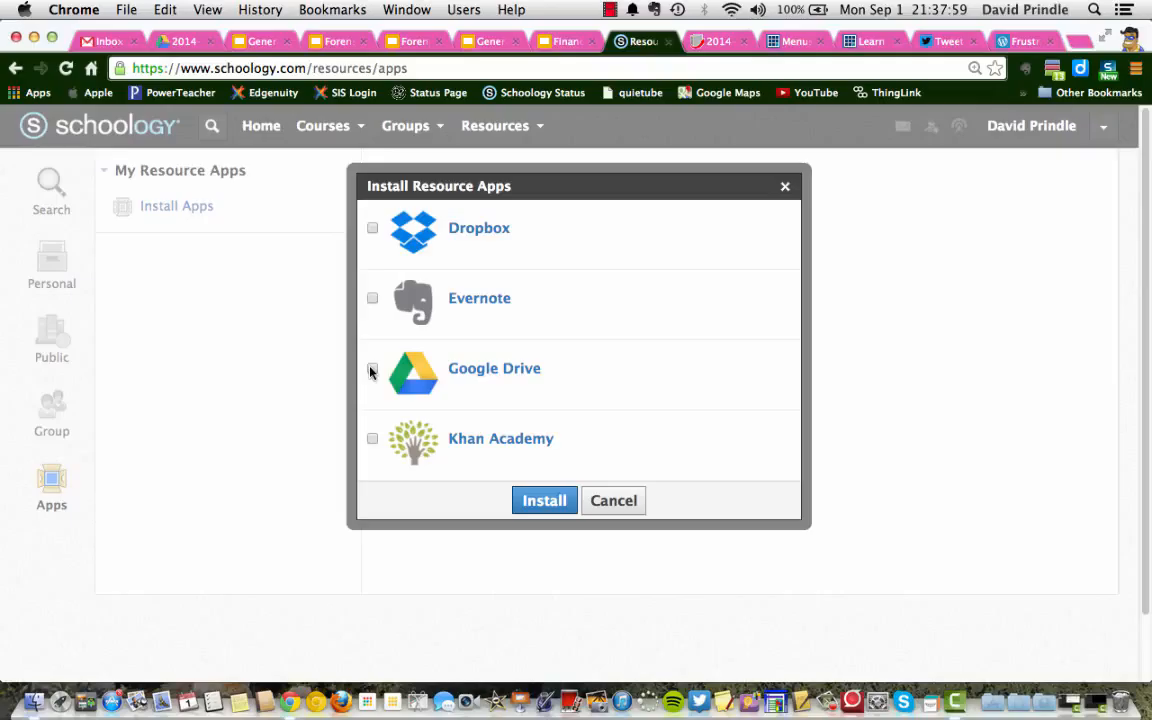
click(372, 368)
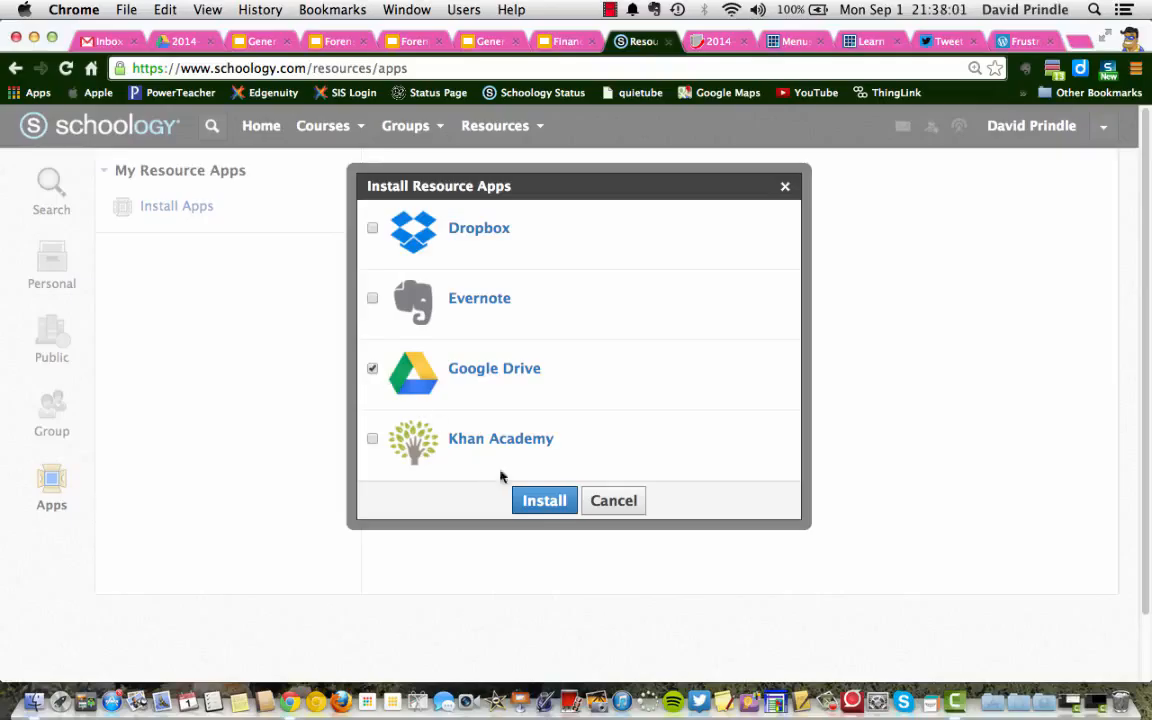
click(544, 500)
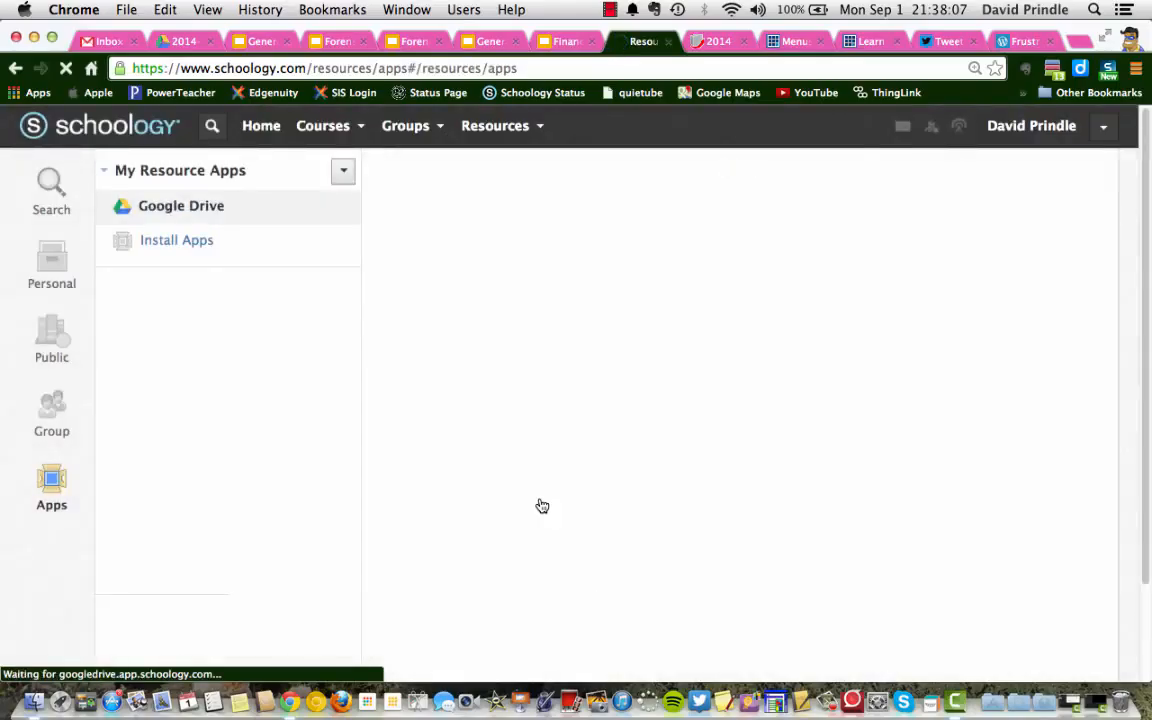
Open Google Drive under My Resource Apps to list the My Drive files.
click(181, 205)
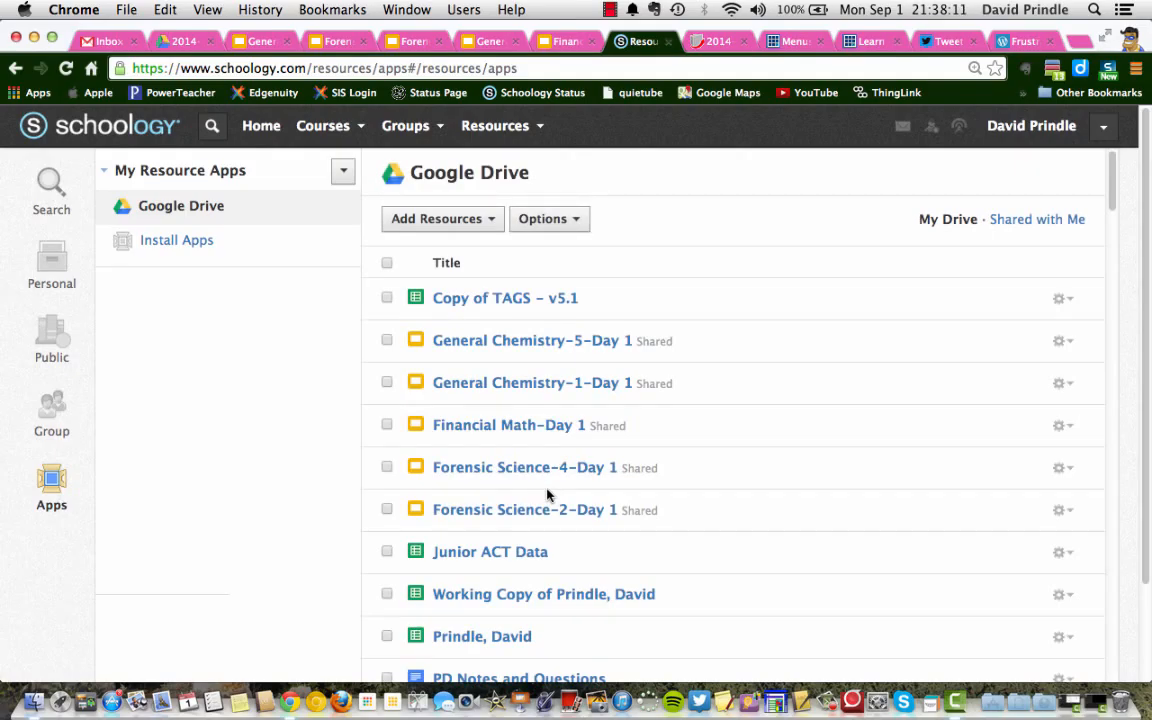
mouse_move(483, 257)
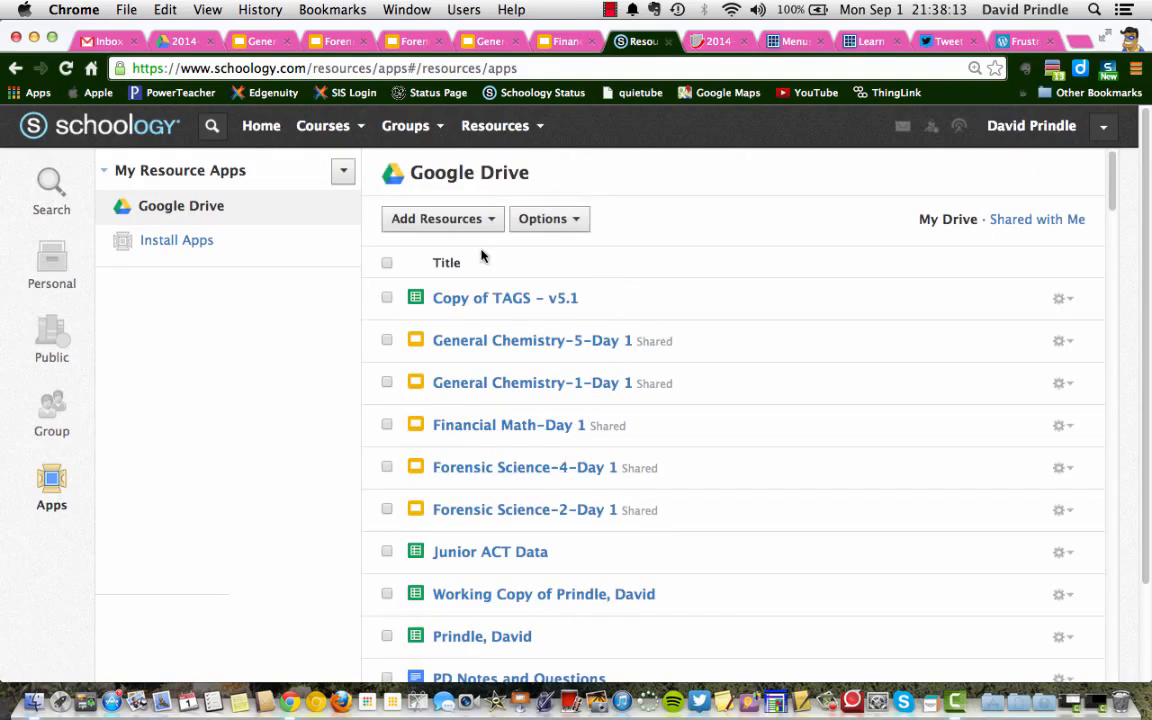
mouse_move(605, 437)
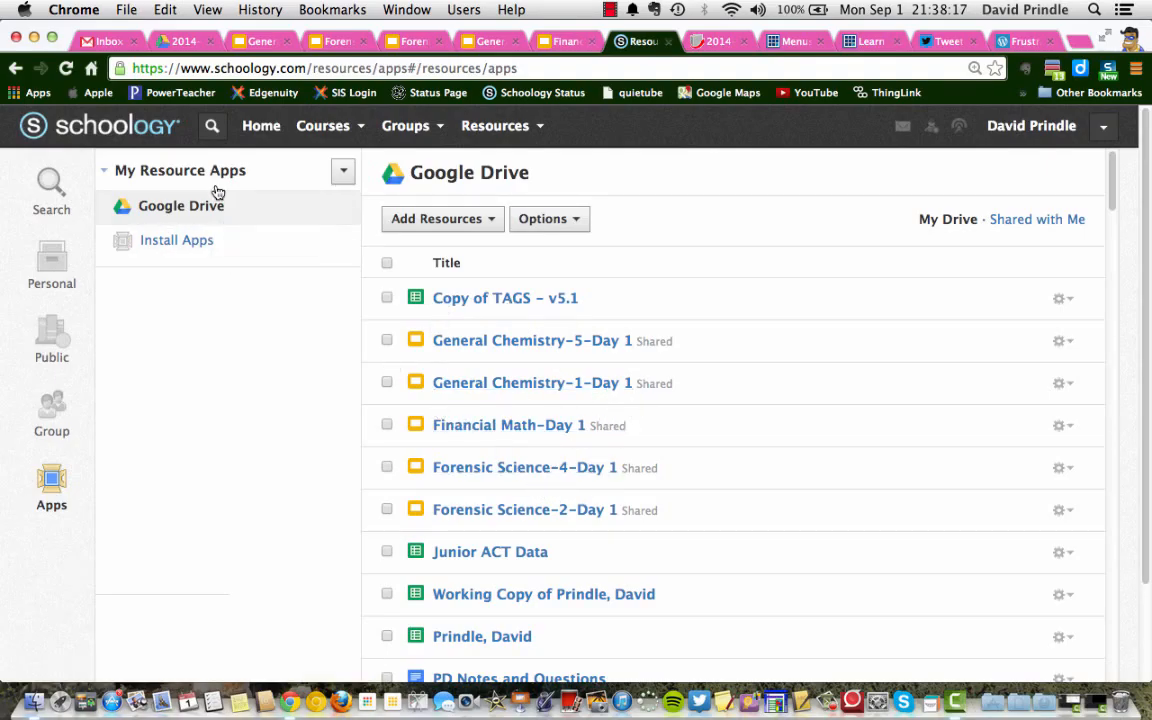
mouse_move(477, 320)
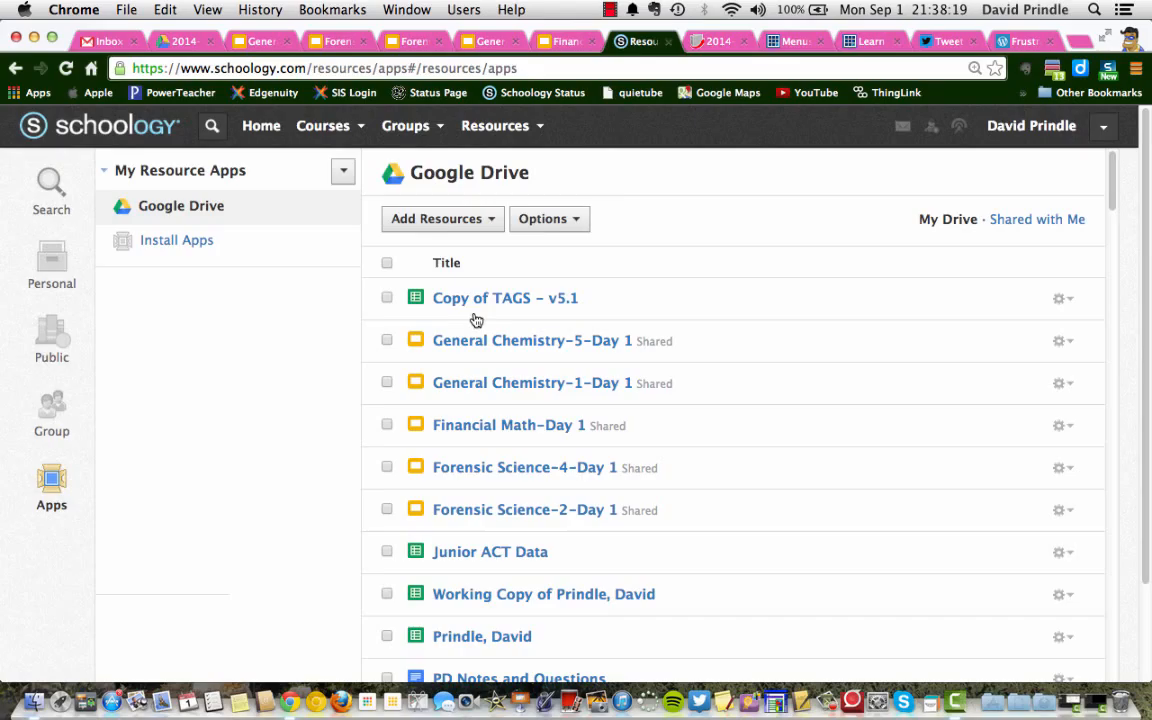
mouse_move(612, 519)
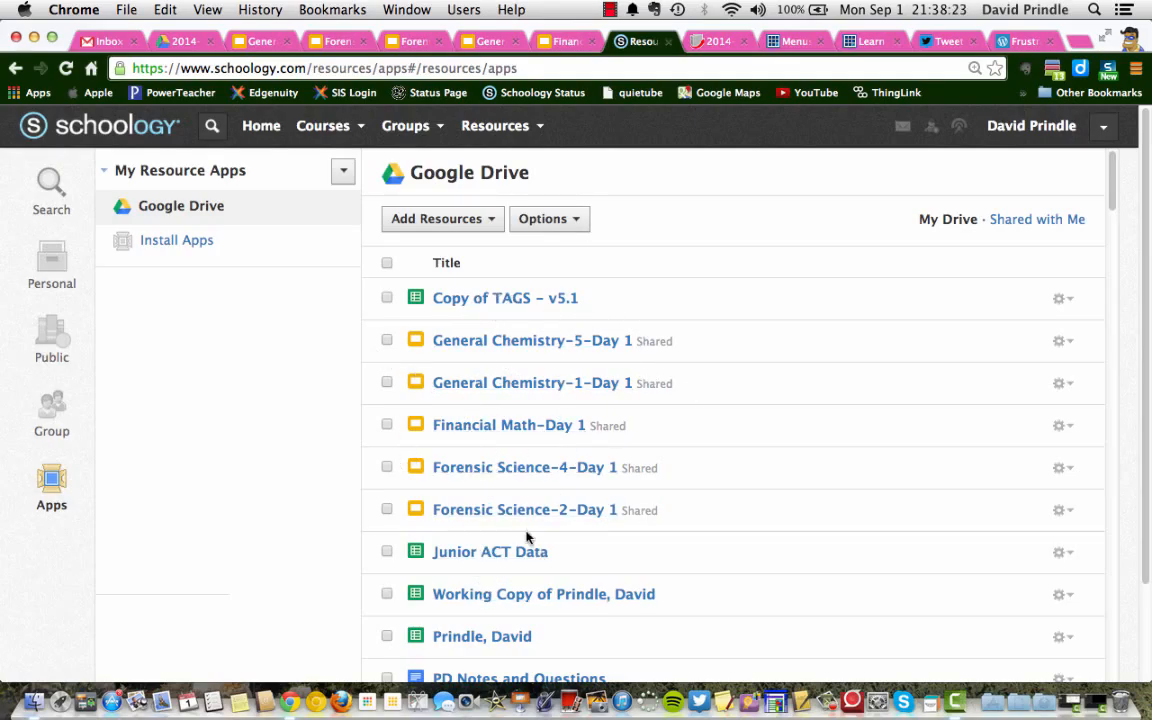
mouse_move(869, 249)
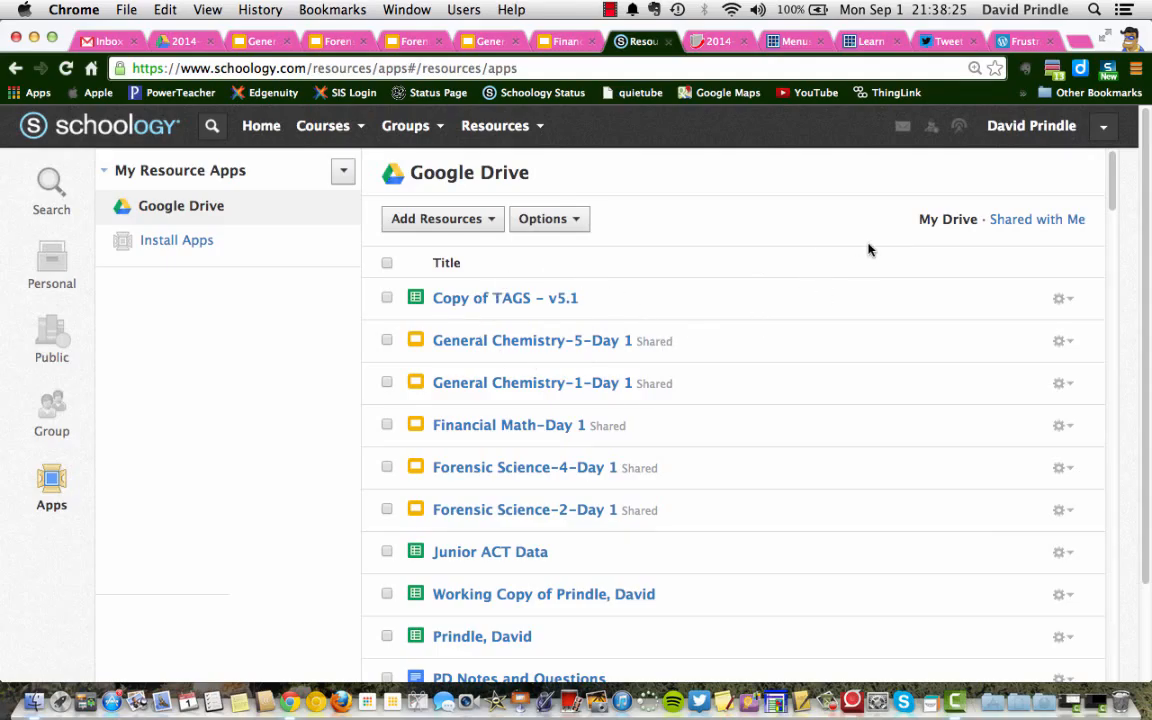